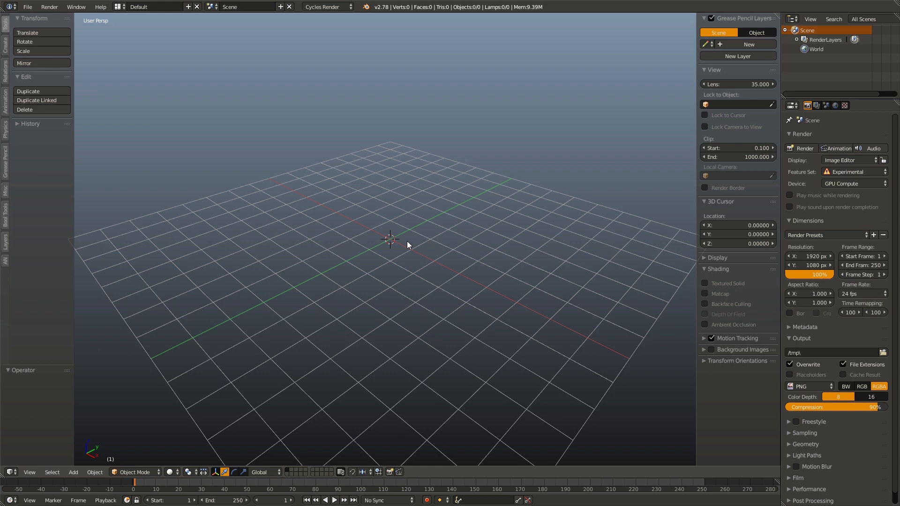
pyautogui.moveTo(395, 237)
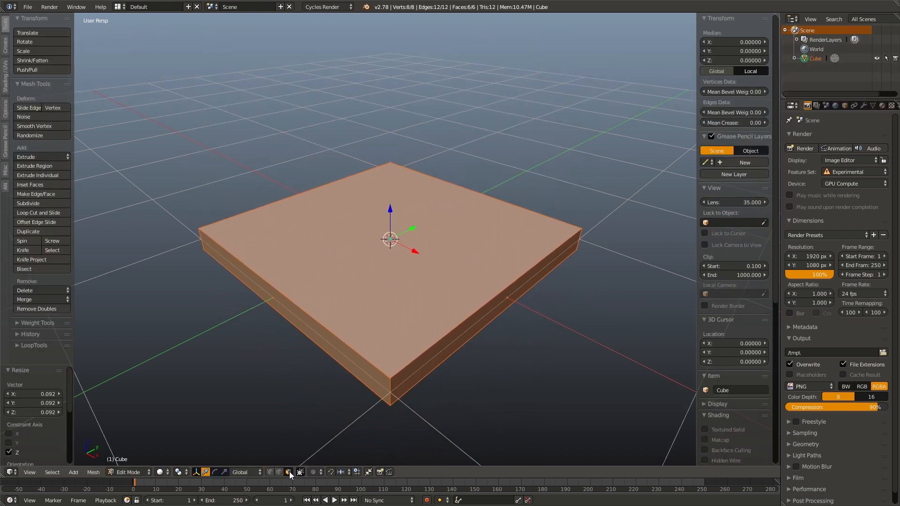
# Inset the flattened slab's top face and extrude it upward into a raised panel.
pyautogui.press('i')
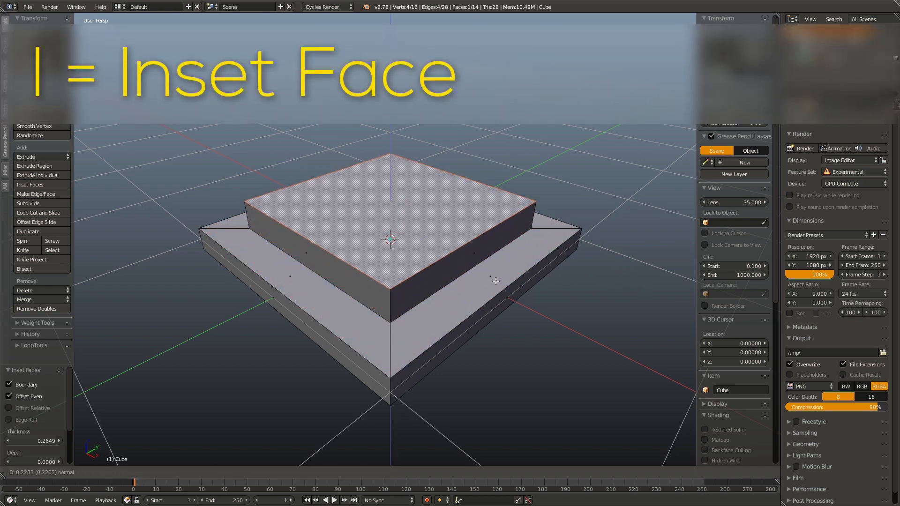
pyautogui.press('Tab')
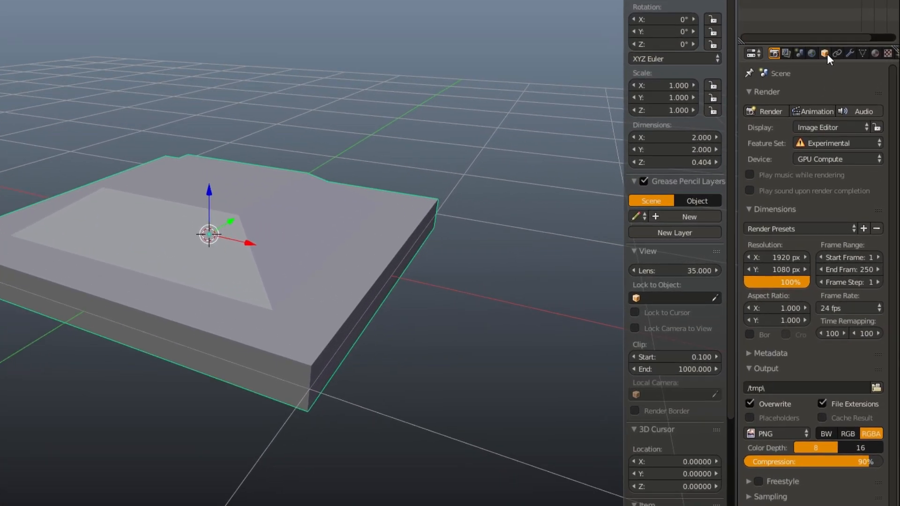
# Name the slab Tile and turn the lower area into an Animation Nodes editor.
pyautogui.click(824, 53)
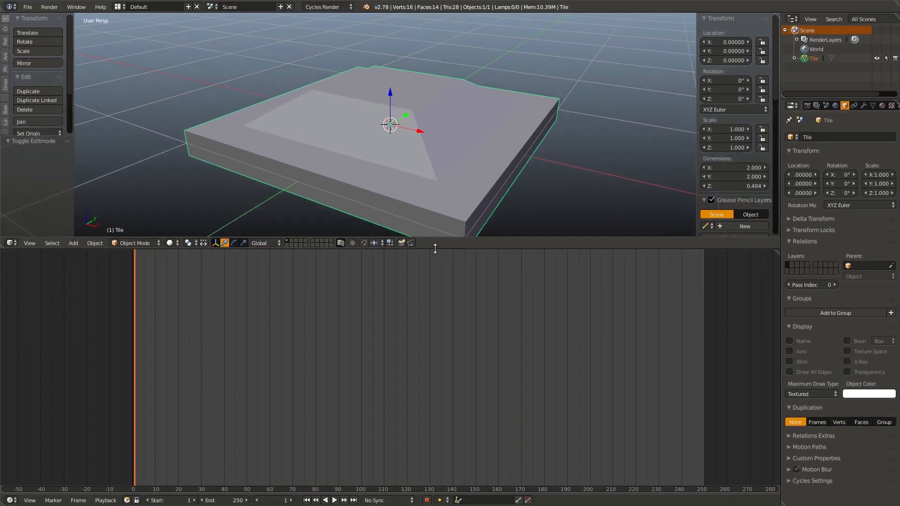
pyautogui.press('shift+f3')
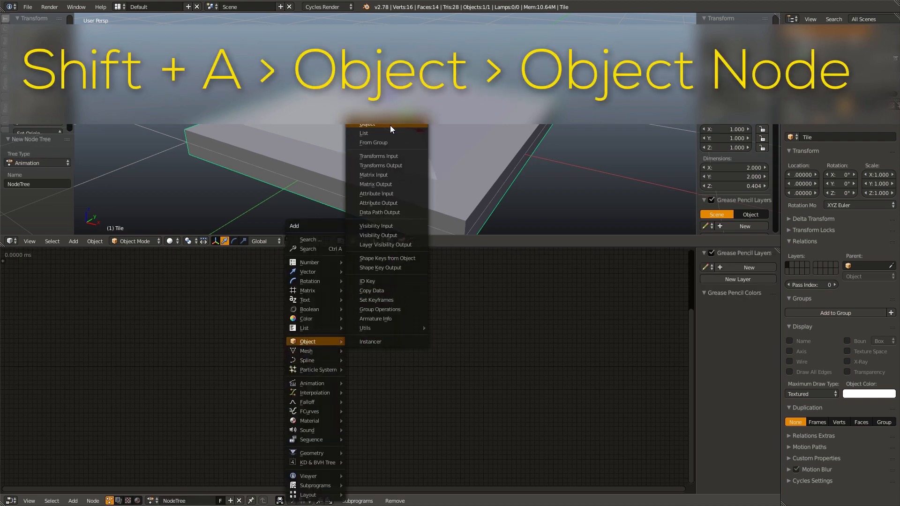
# Add an Object Input set to Tile, an Object Instancer and a Grid Mesh node.
pyautogui.click(366, 123)
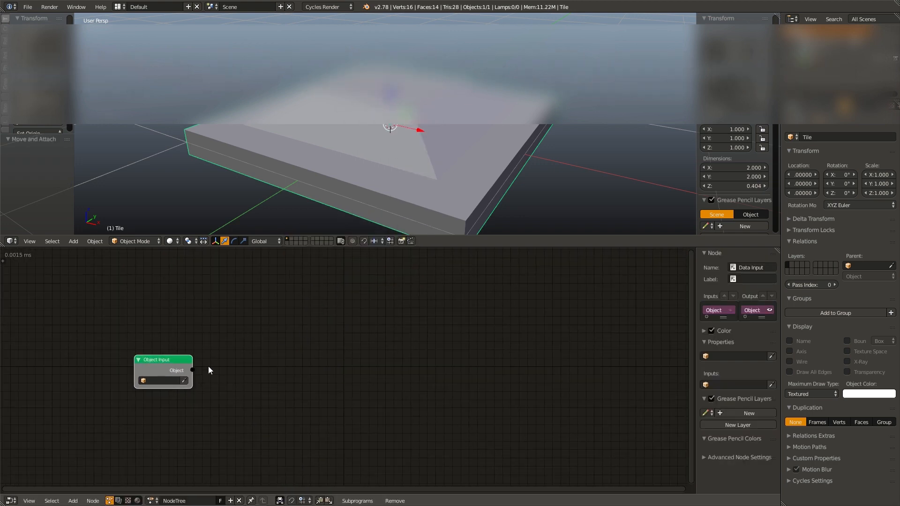
pyautogui.click(163, 380)
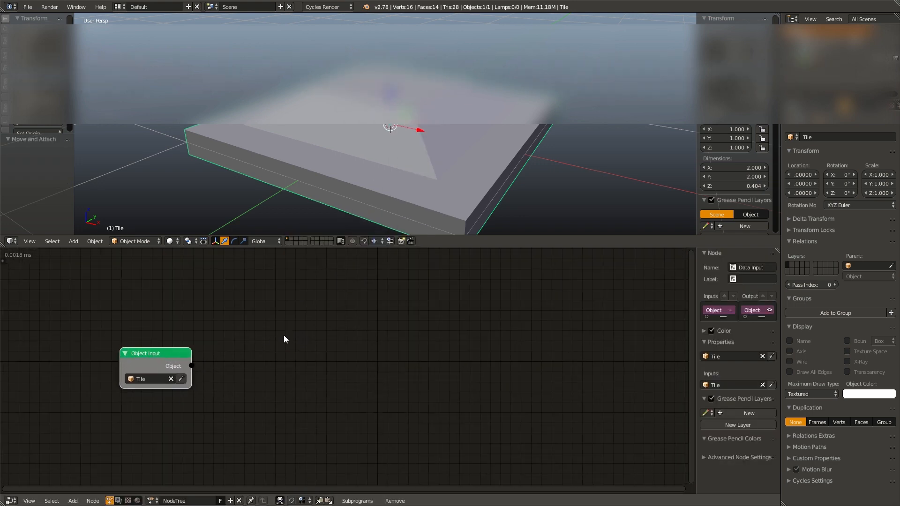
pyautogui.press('shift+a')
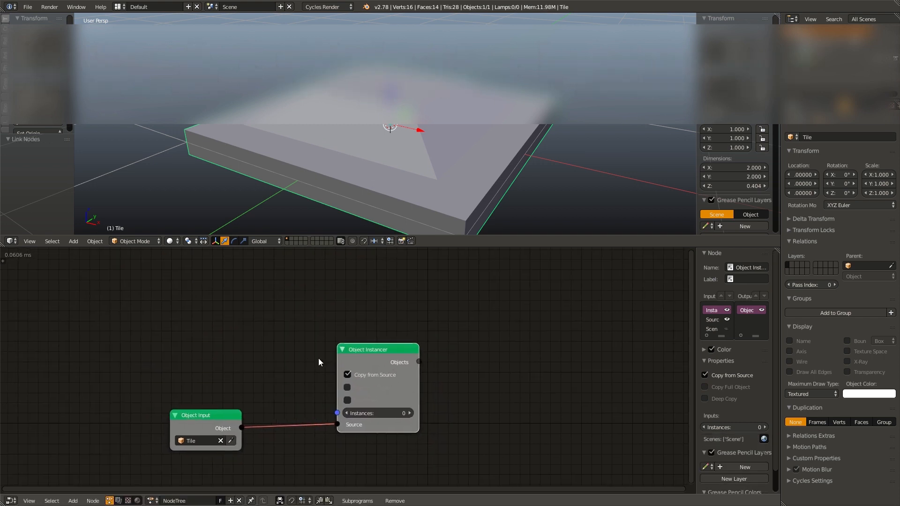
pyautogui.press('shift+a')
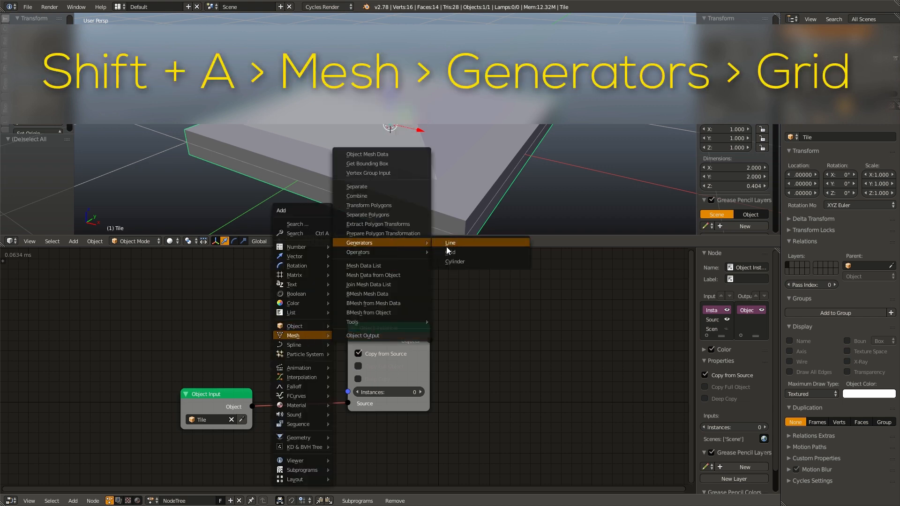
pyautogui.click(452, 252)
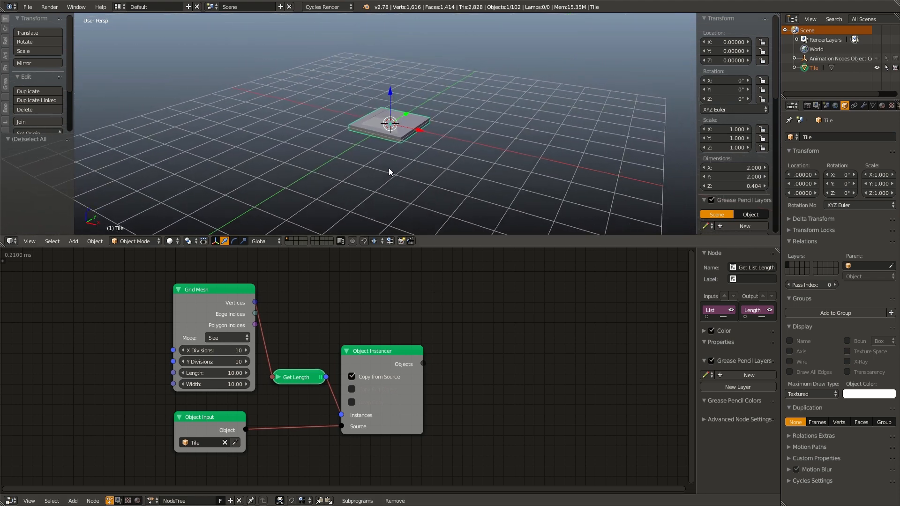
# Add an Object Matrix Output and a Replicate Matrix node set to Vectors.
pyautogui.press('shift+a')
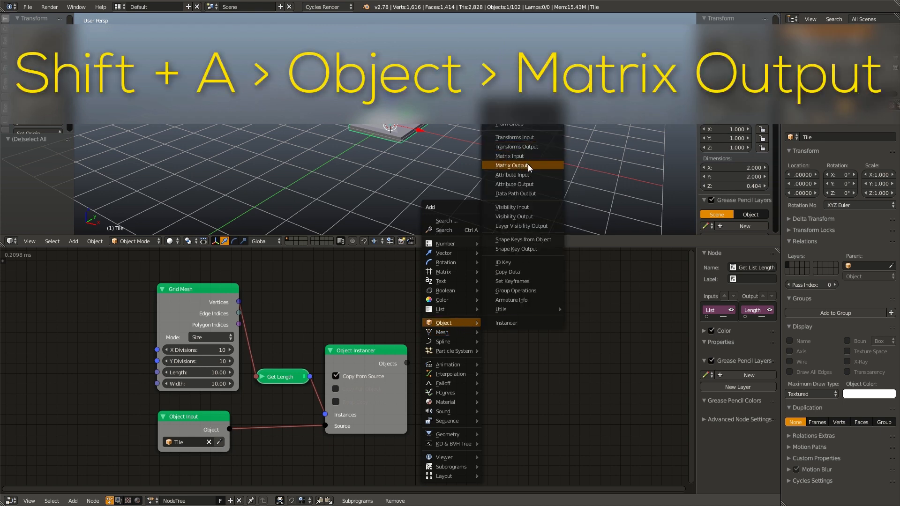
pyautogui.click(512, 165)
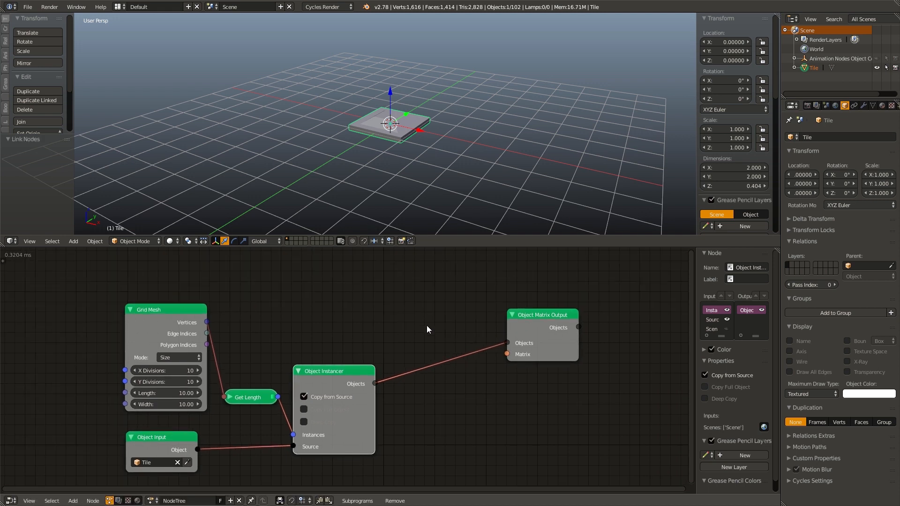
pyautogui.moveTo(434, 331)
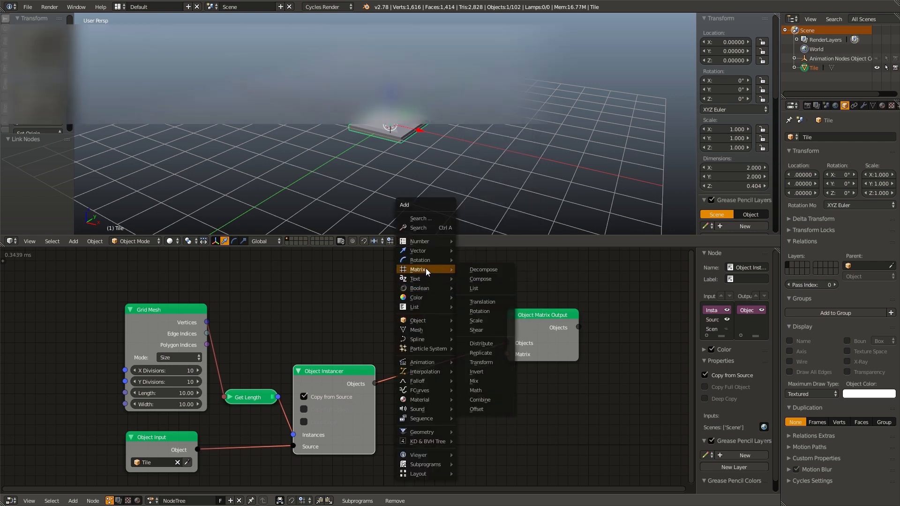
pyautogui.click(481, 352)
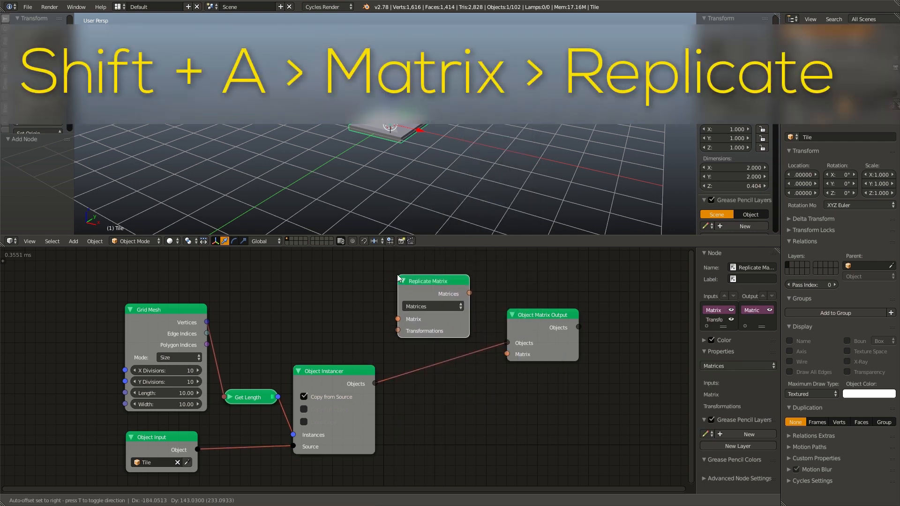
pyautogui.click(432, 306)
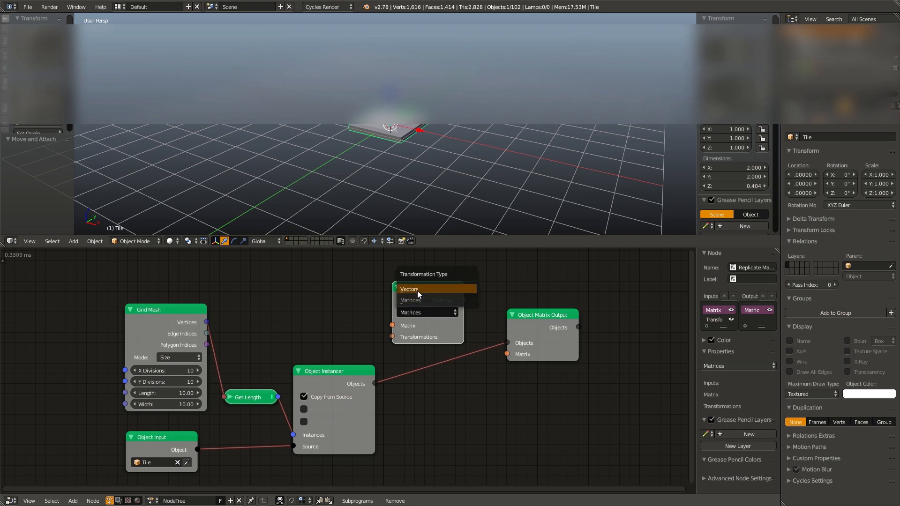
pyautogui.click(408, 289)
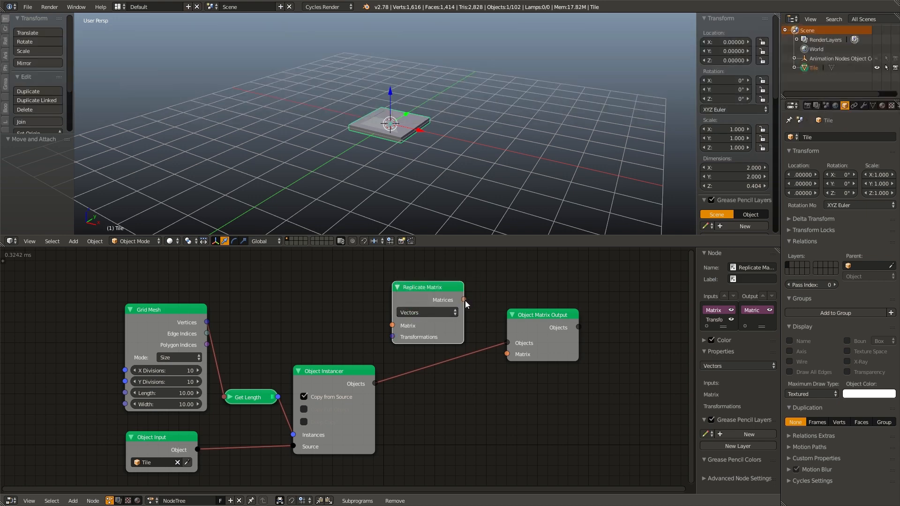
# Link grid vertices to Replicate Matrix transformations and its matrices to the output.
pyautogui.moveTo(206, 322); pyautogui.dragTo(393, 337)
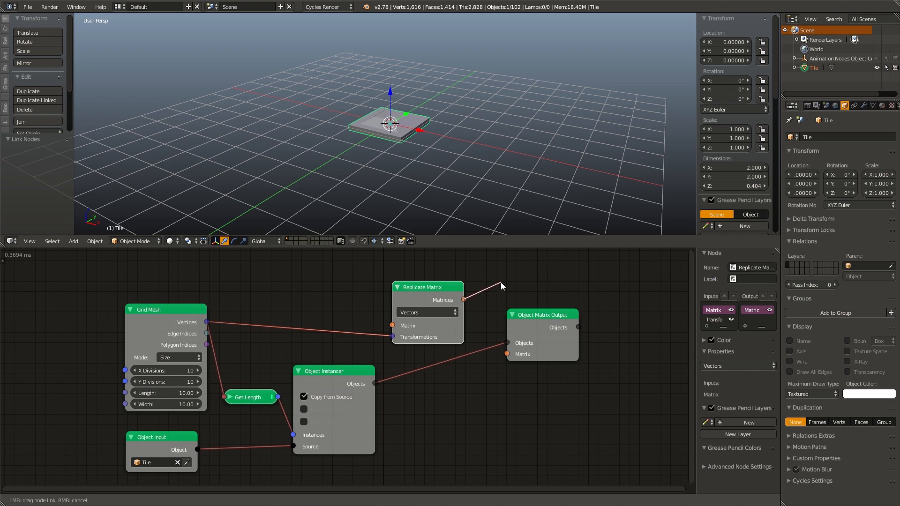
pyautogui.moveTo(465, 298); pyautogui.dragTo(509, 355)
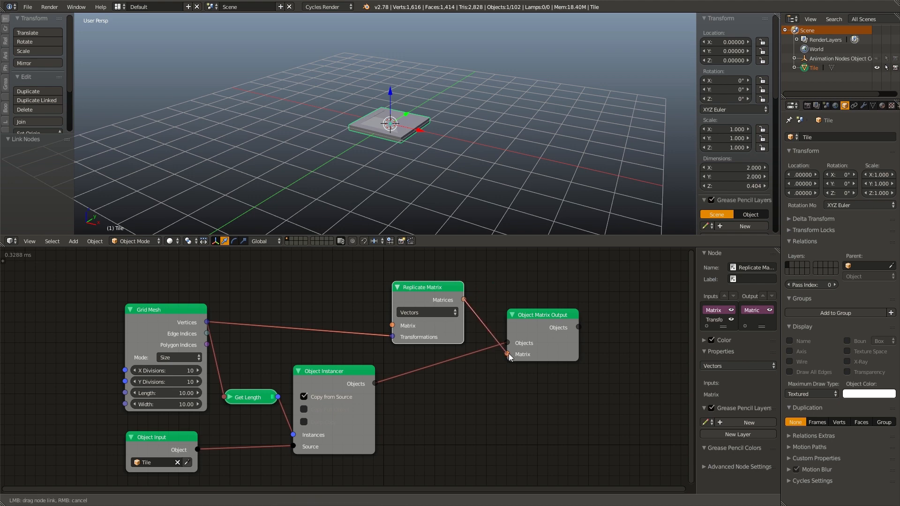
pyautogui.click(509, 354)
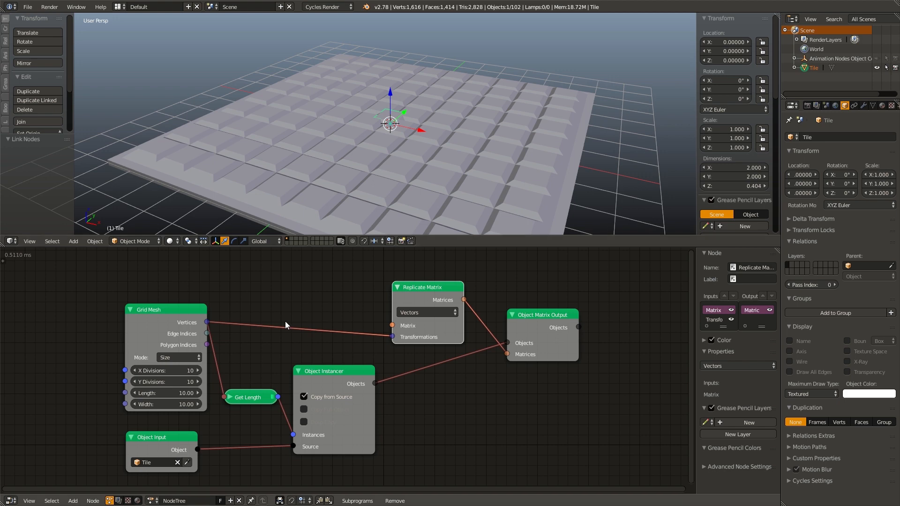
pyautogui.moveTo(174, 343)
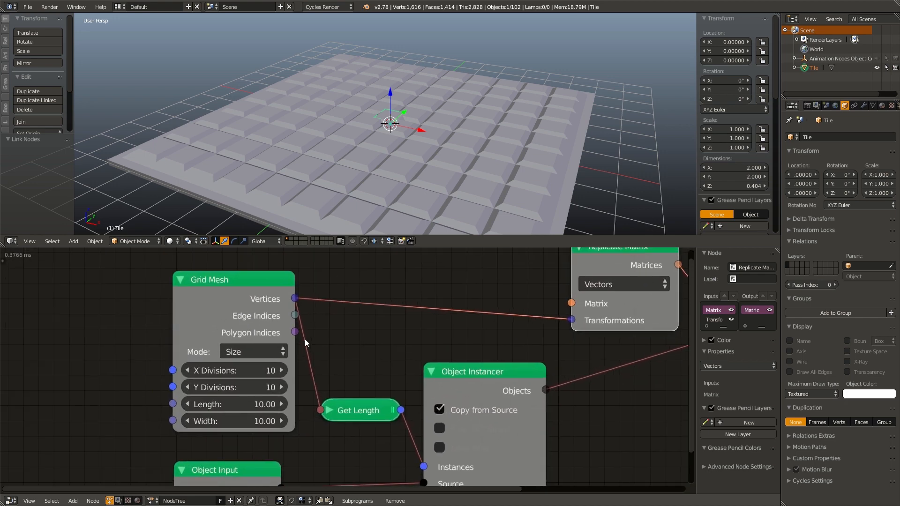
# Set the Grid Mesh node to Step mode with X and Y distance 2.00.
pyautogui.click(253, 351)
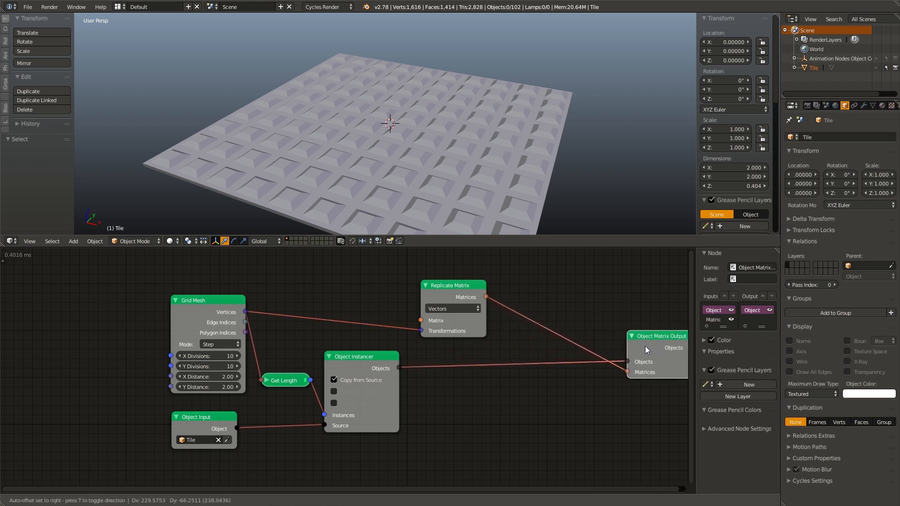
# Add an Offset Matrix node and feed the replicated matrices into it.
pyautogui.press('shift+a')
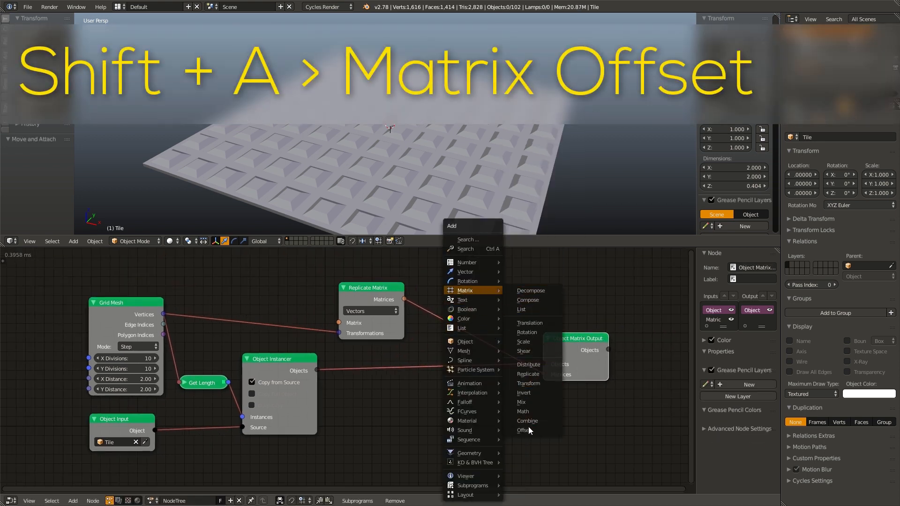
pyautogui.click(523, 430)
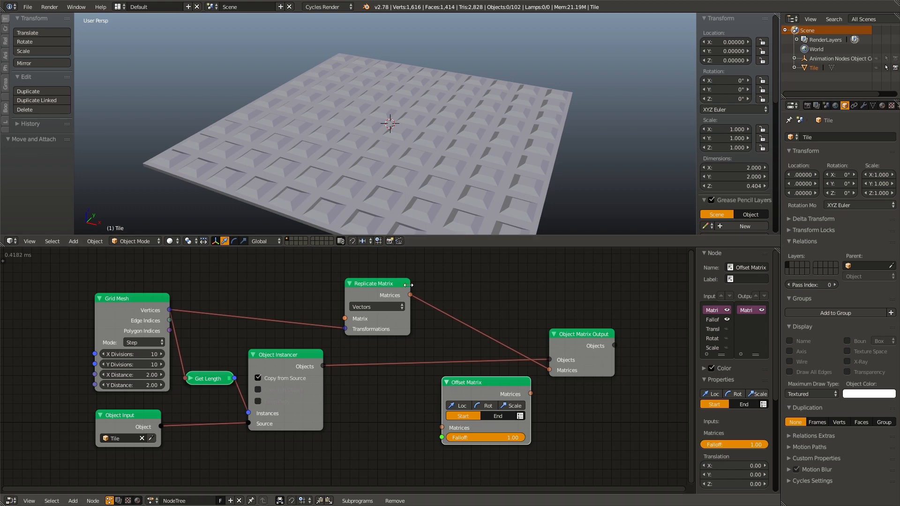
pyautogui.moveTo(409, 295); pyautogui.dragTo(443, 411)
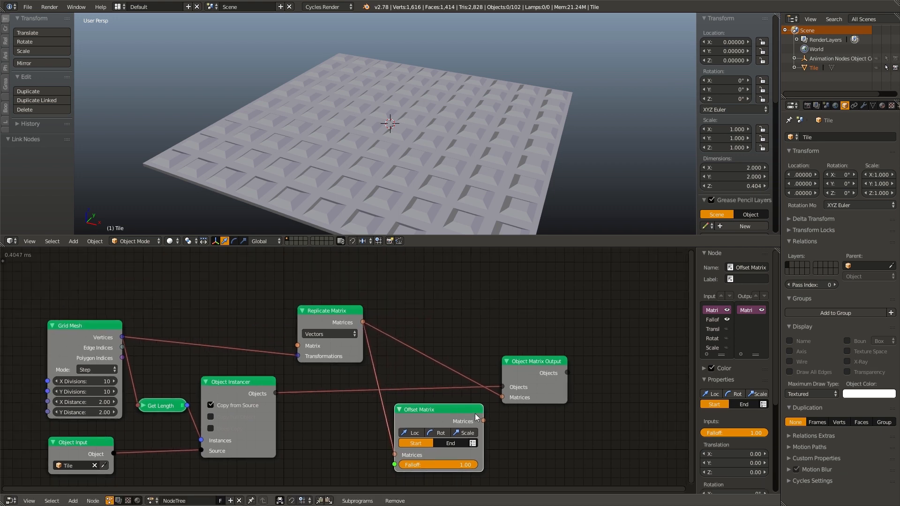
pyautogui.moveTo(485, 425)
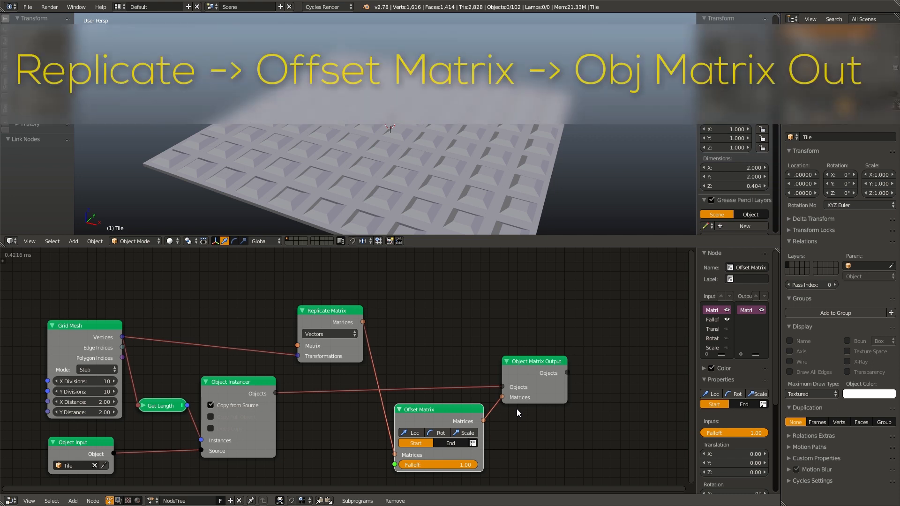
pyautogui.moveTo(363, 299)
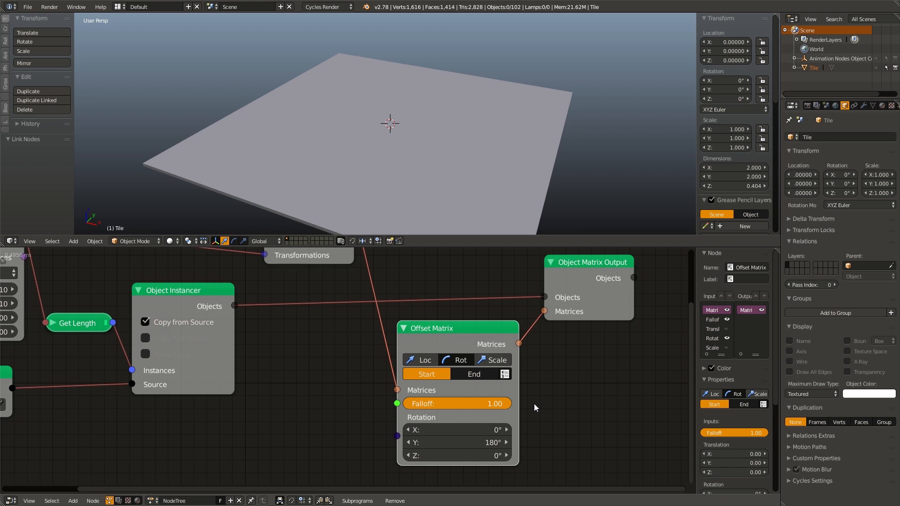
pyautogui.moveTo(376, 380)
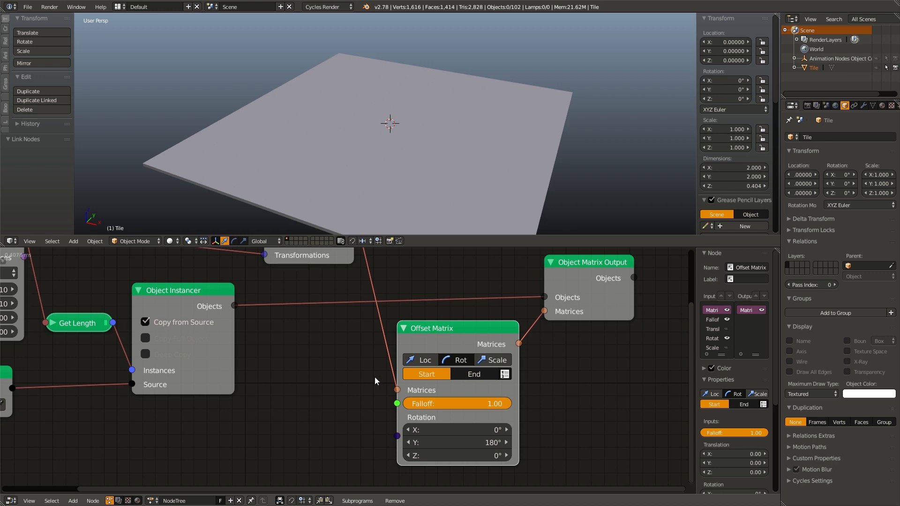
pyautogui.moveTo(410, 400)
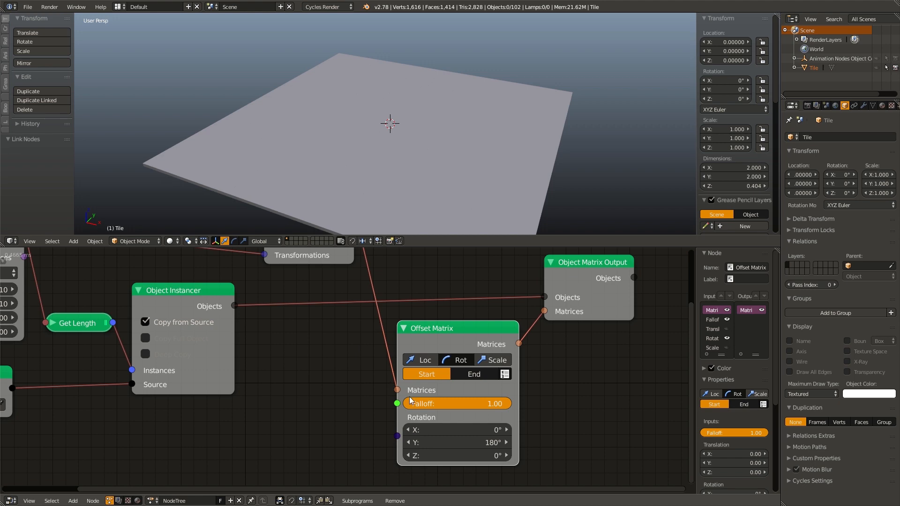
pyautogui.moveTo(425, 374)
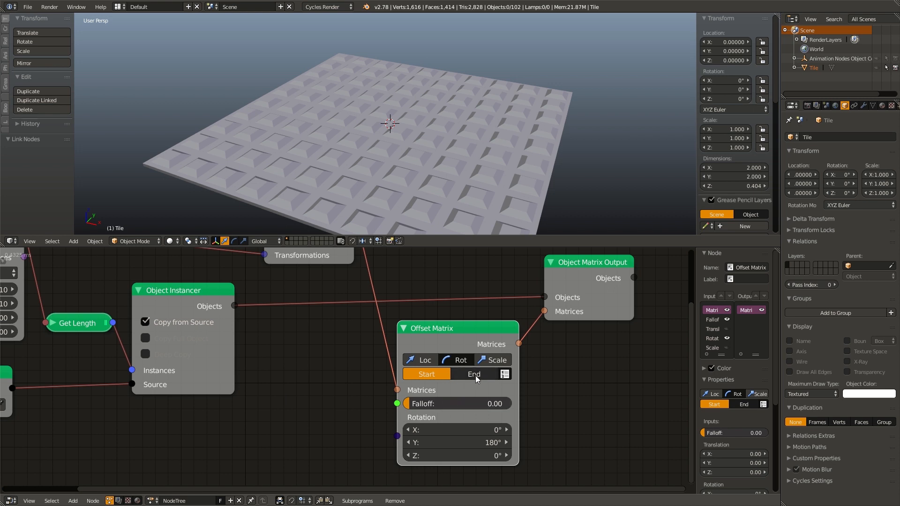
pyautogui.moveTo(473, 374)
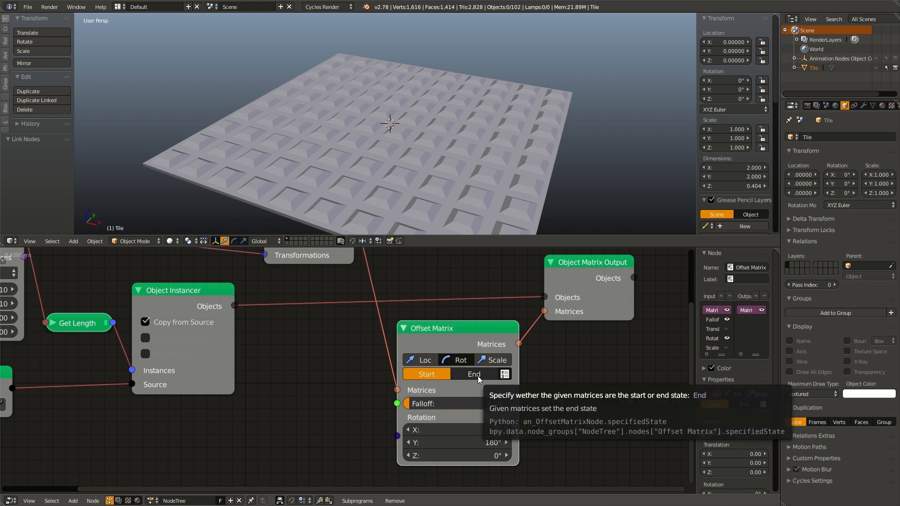
# Set Offset Matrix to treat the given matrices as the End state.
pyautogui.click(473, 374)
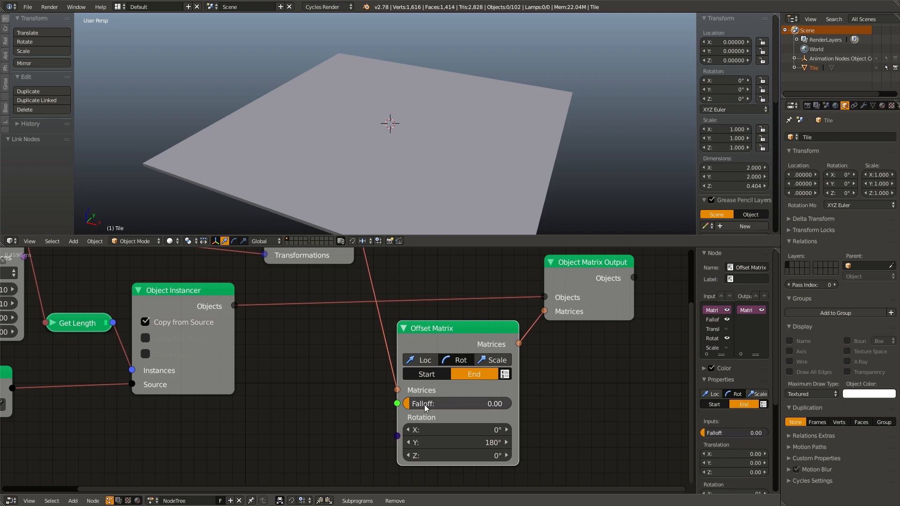
pyautogui.moveTo(423, 404)
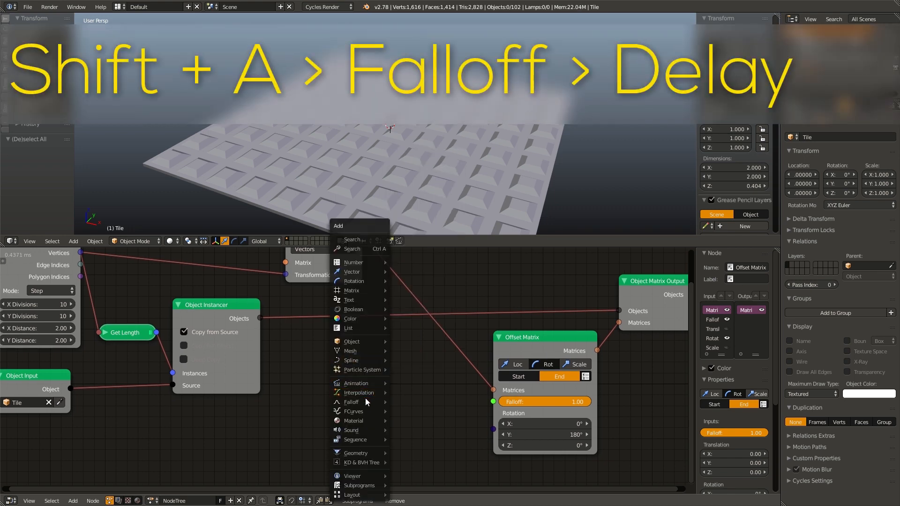
pyautogui.moveTo(350, 402)
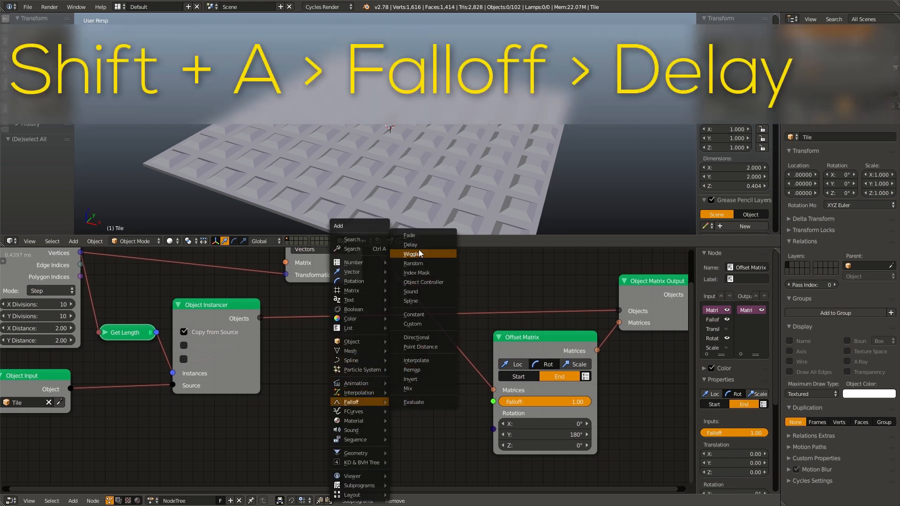
# Add a Delay falloff node and a Time Info node found by searching 'time'.
pyautogui.click(410, 245)
pyautogui.write('t')
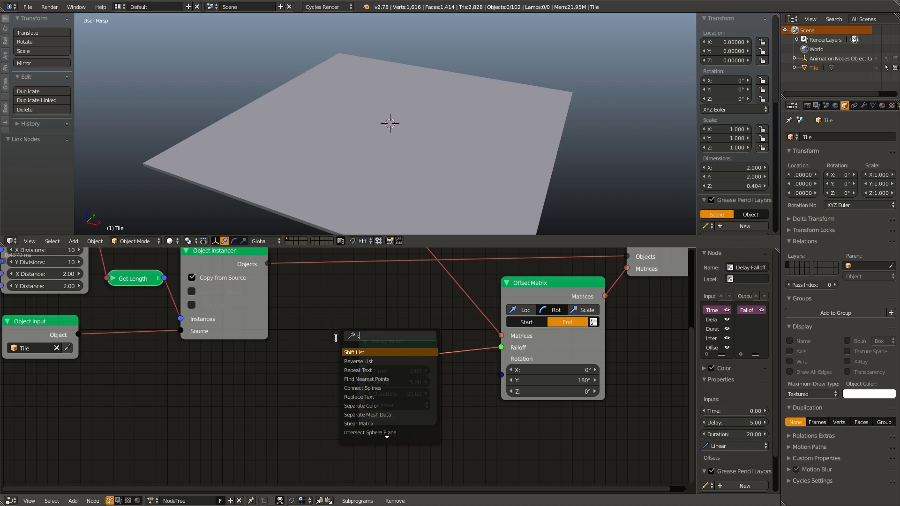
pyautogui.write('ime')
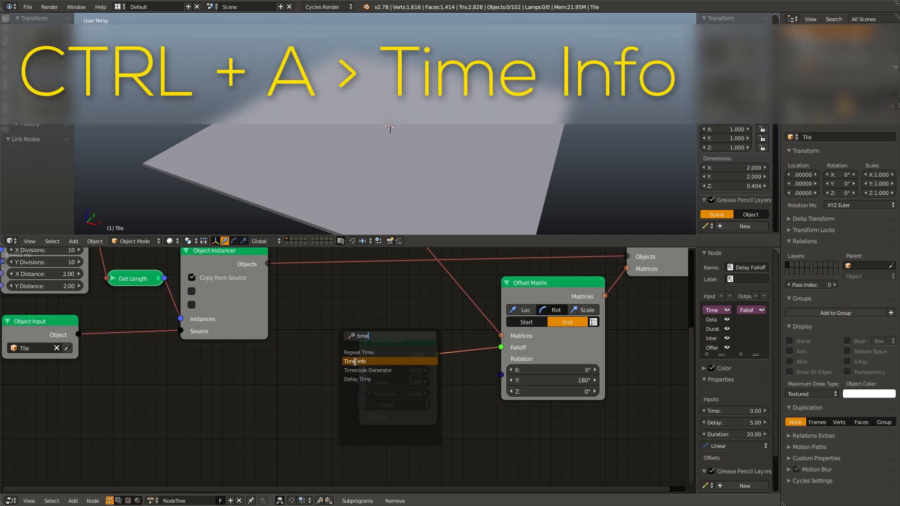
pyautogui.click(355, 361)
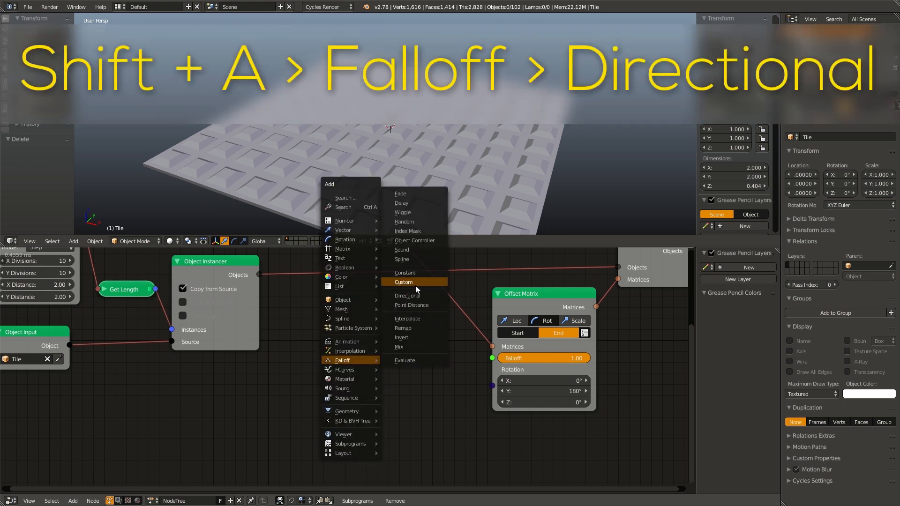
pyautogui.click(407, 296)
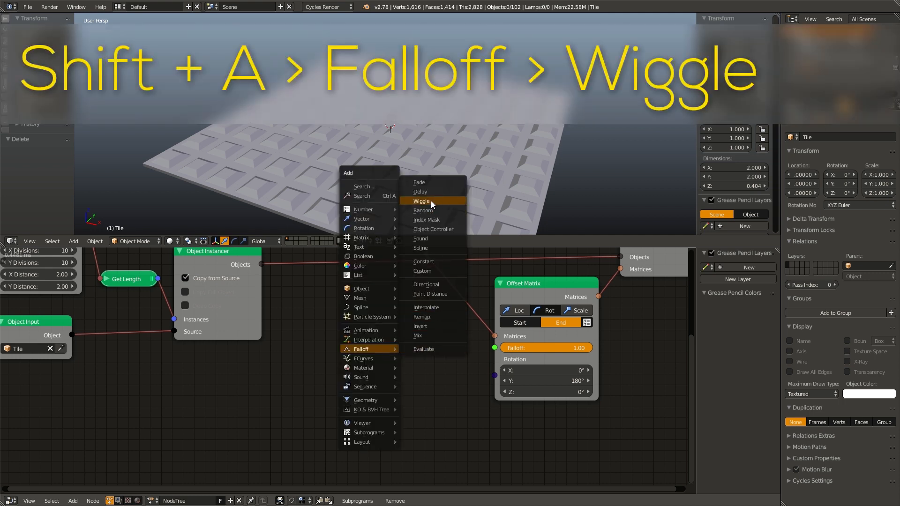
# Add a Wiggle falloff node and start adding a frame source node.
pyautogui.click(422, 201)
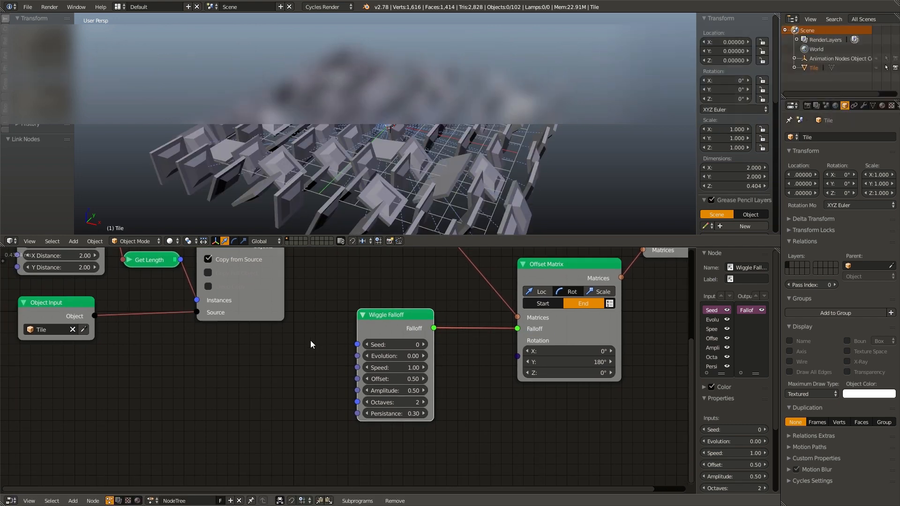
pyautogui.press('ctrl+a')
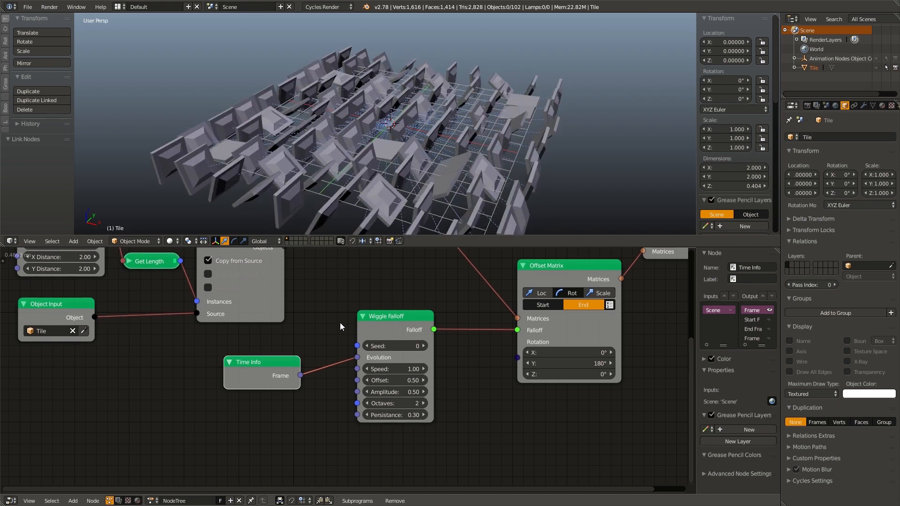
# Swap in an Object Controller falloff with a sphere Empty scaled to about 6.231.
pyautogui.moveTo(224, 345); pyautogui.dragTo(430, 394)
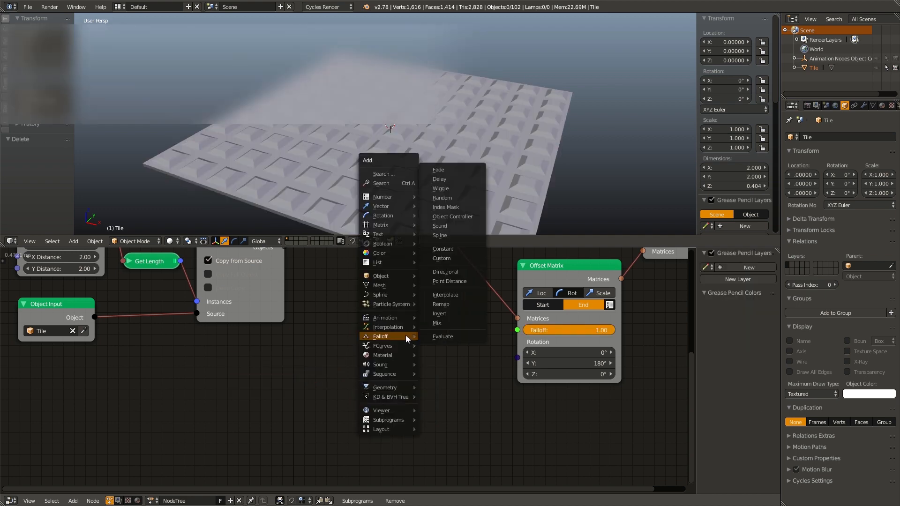
pyautogui.click(452, 216)
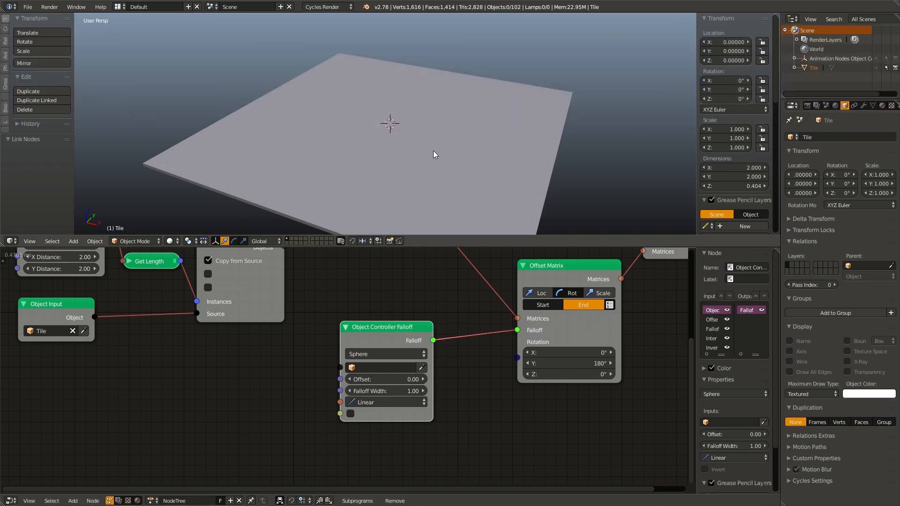
pyautogui.moveTo(304, 154)
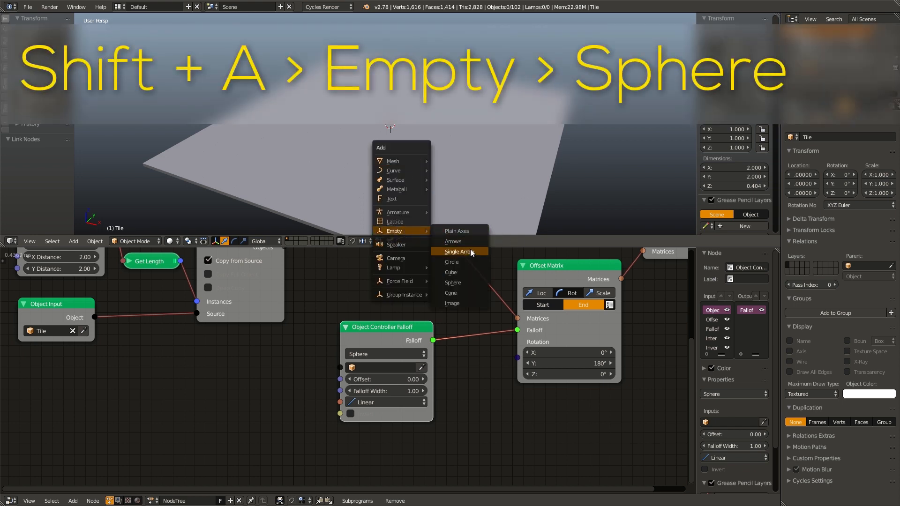
pyautogui.click(453, 283)
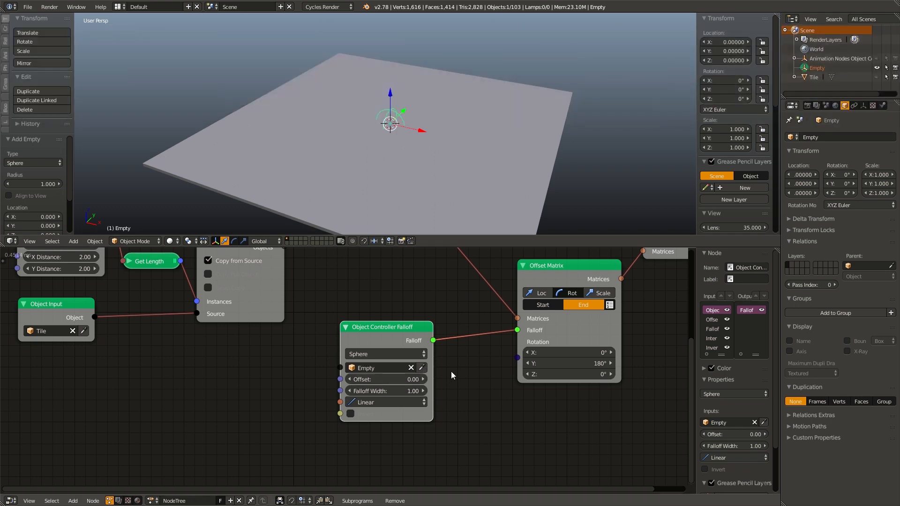
pyautogui.moveTo(453, 270)
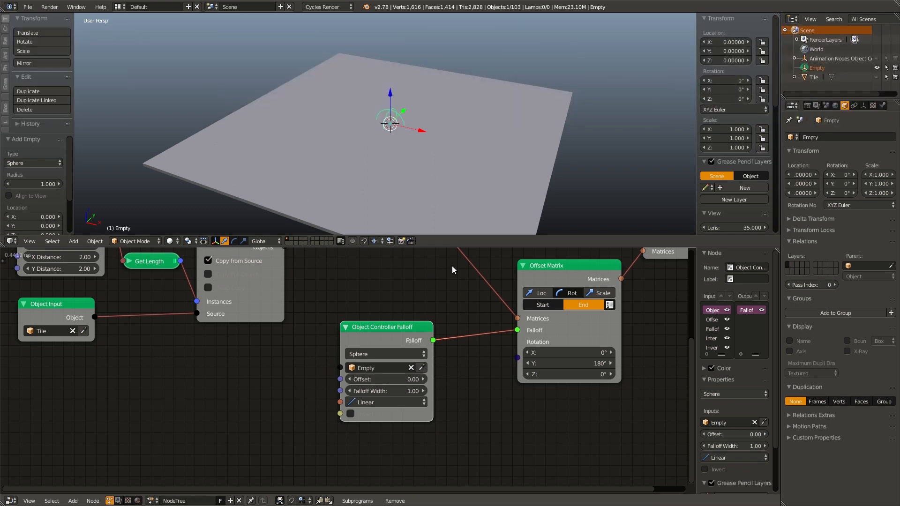
pyautogui.moveTo(390, 121); pyautogui.dragTo(437, 143)
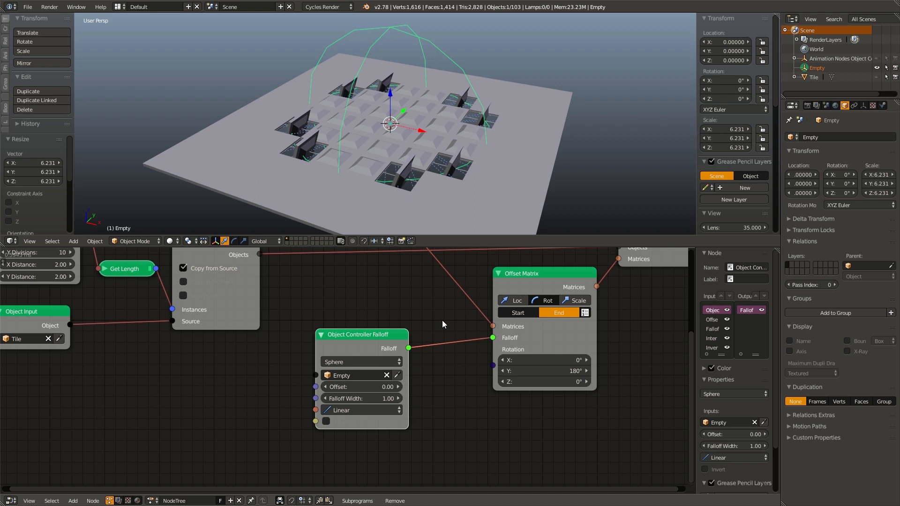
pyautogui.moveTo(399, 359)
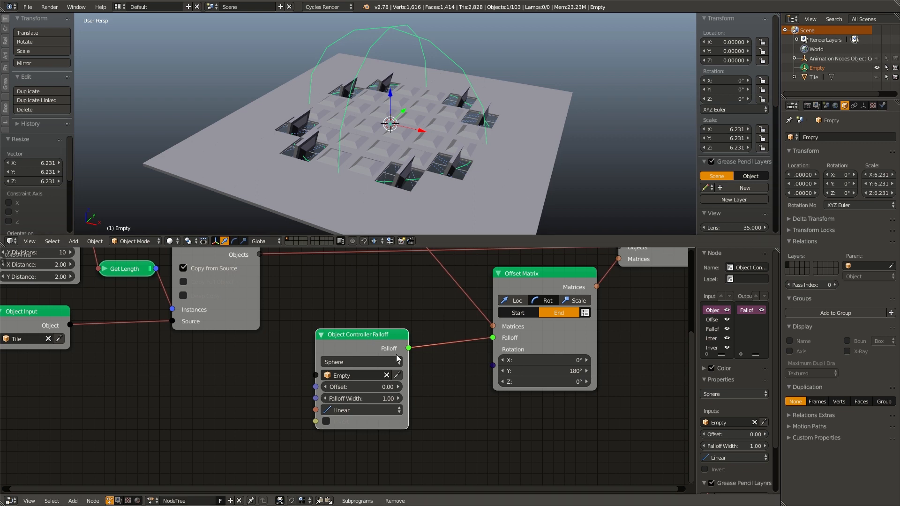
# Set the Object Controller Falloff to offset -5.07, width 6.10 and Circular interpolation.
pyautogui.moveTo(362, 386); pyautogui.dragTo(350, 387)
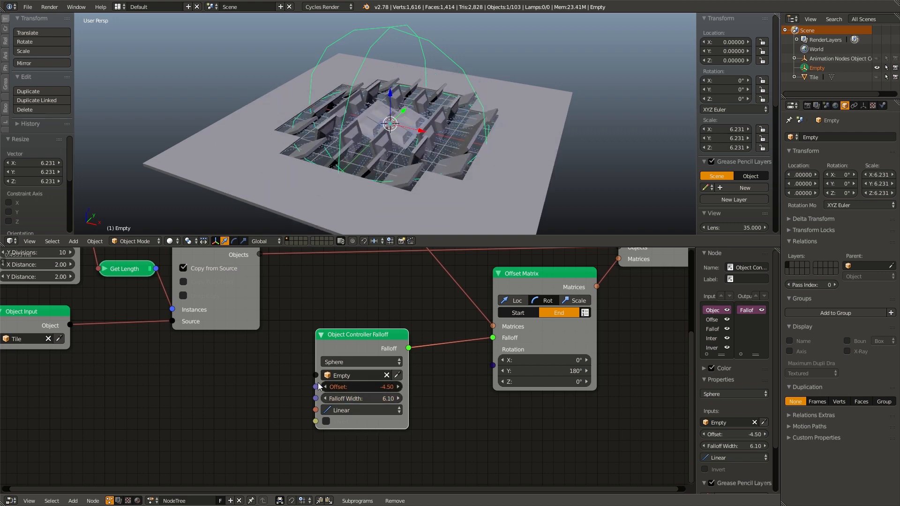
pyautogui.moveTo(361, 386); pyautogui.dragTo(356, 386)
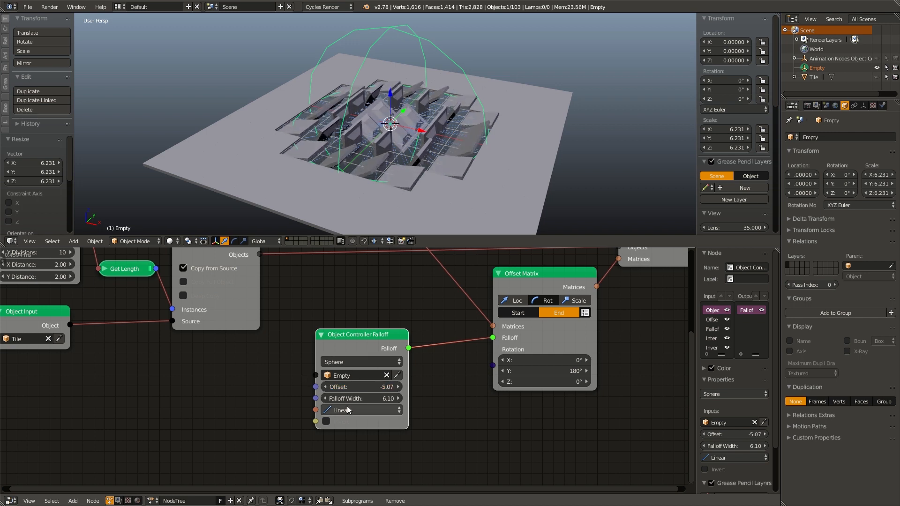
pyautogui.click(350, 410)
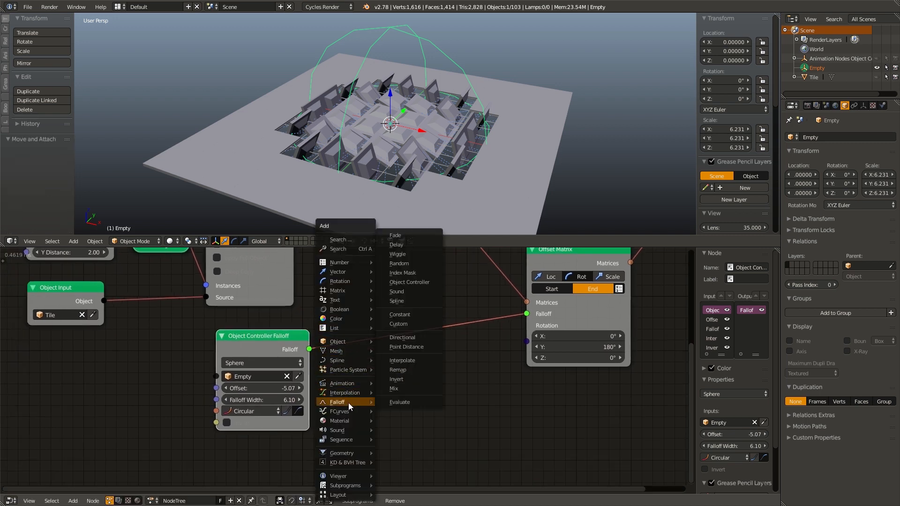
pyautogui.moveTo(402, 338)
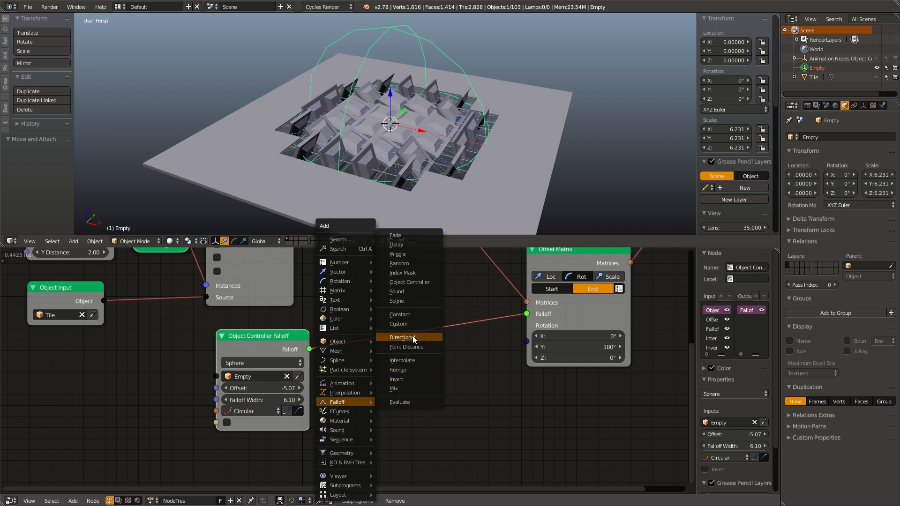
# Add a Directional Falloff and a Mix Falloffs node combining both falloffs with Mix Type Max.
pyautogui.click(402, 337)
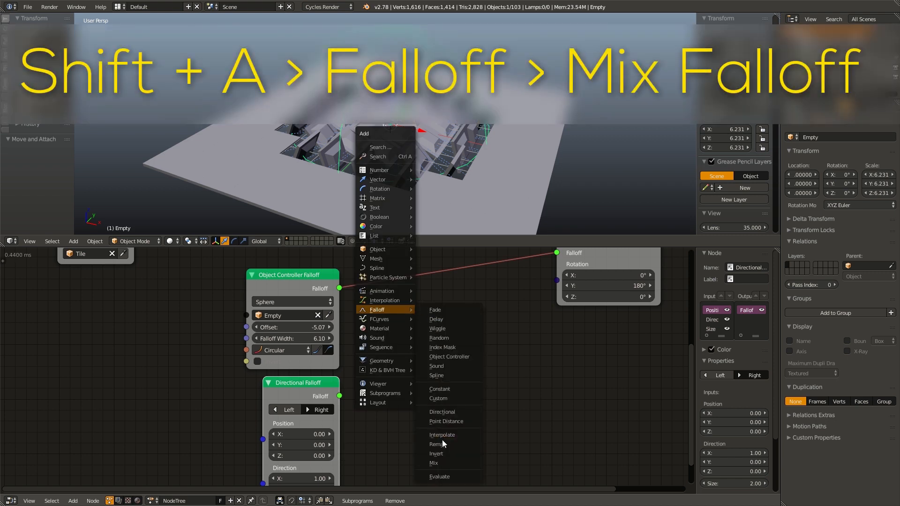
pyautogui.click(433, 463)
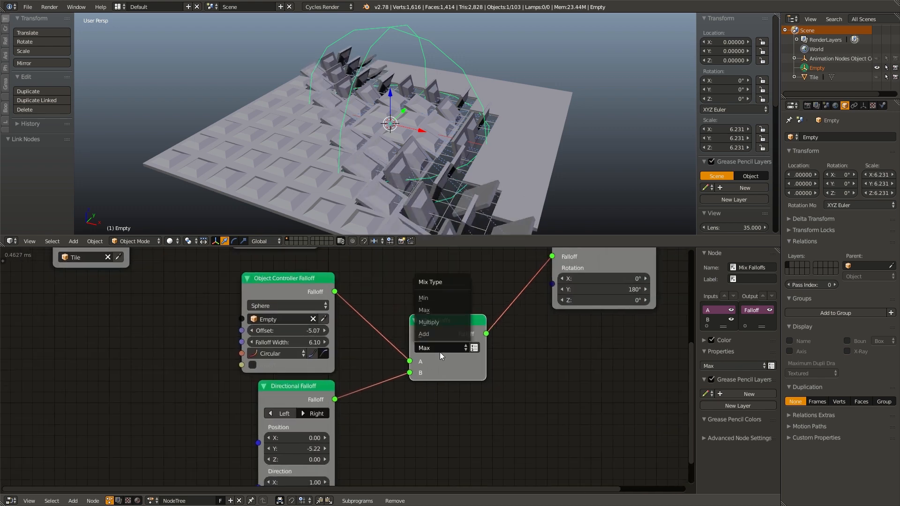
pyautogui.click(423, 298)
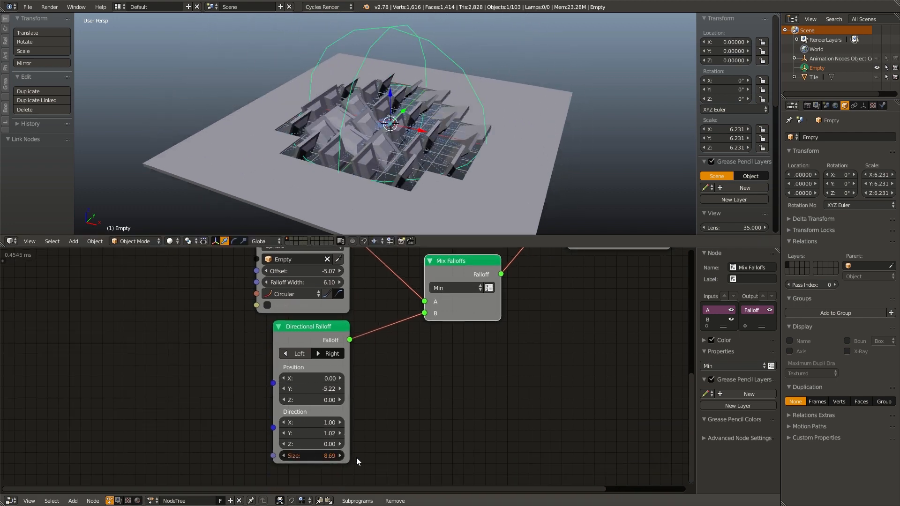
pyautogui.click(454, 288)
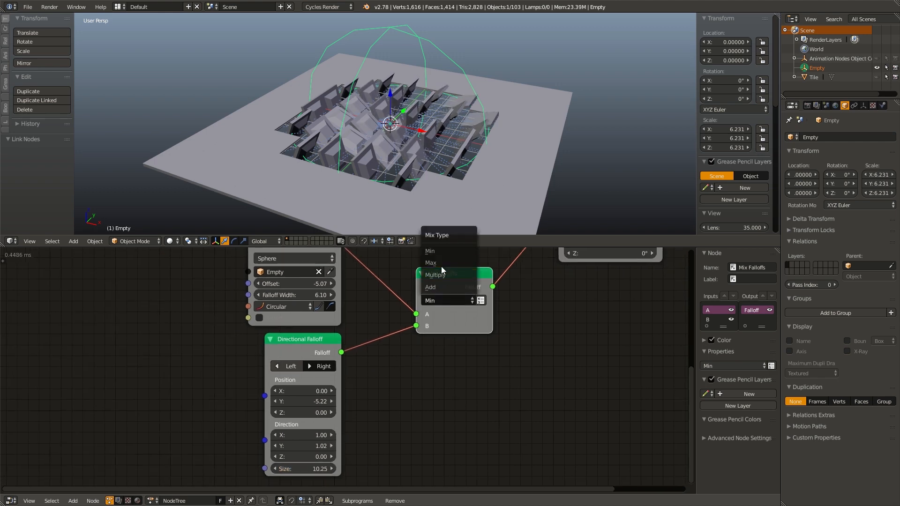
pyautogui.click(430, 262)
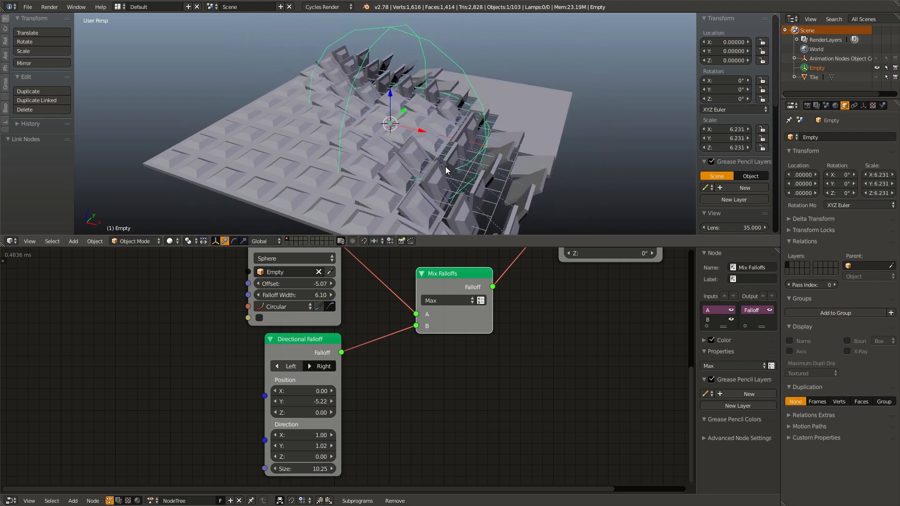
pyautogui.moveTo(369, 347)
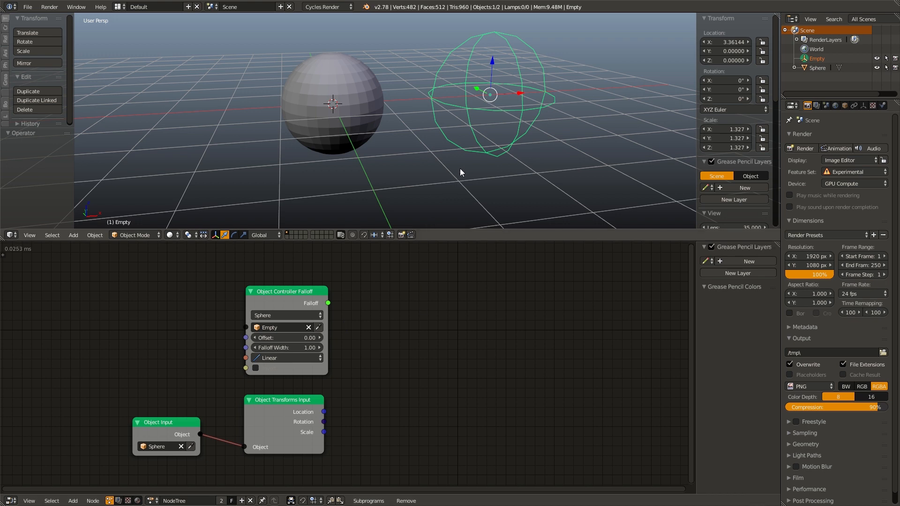
pyautogui.moveTo(488, 102)
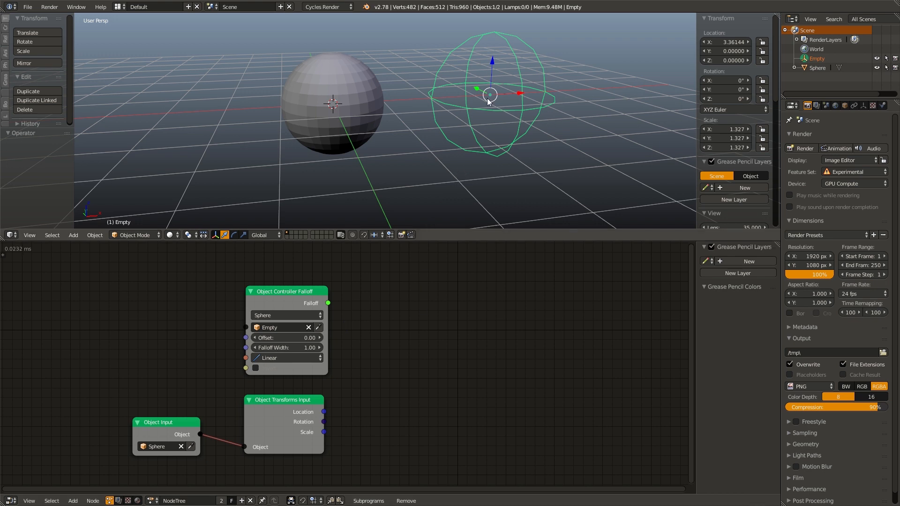
pyautogui.moveTo(468, 98)
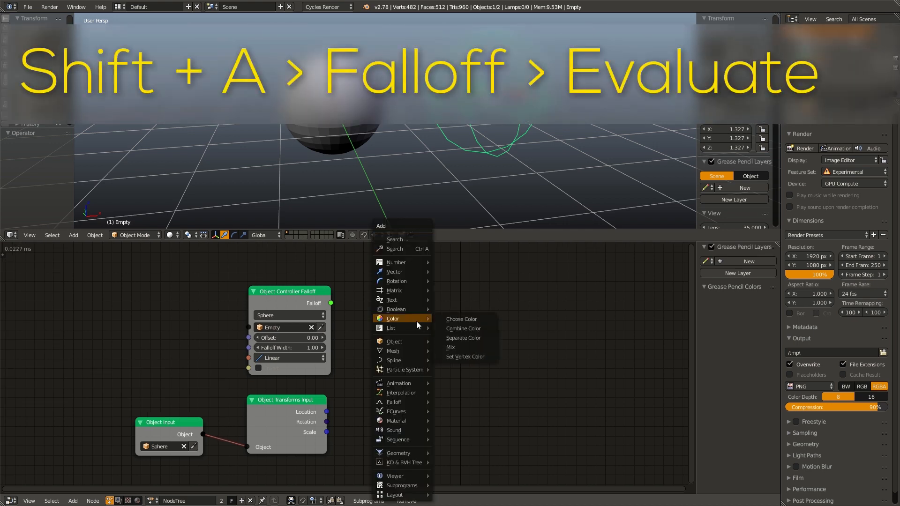
pyautogui.moveTo(394, 402)
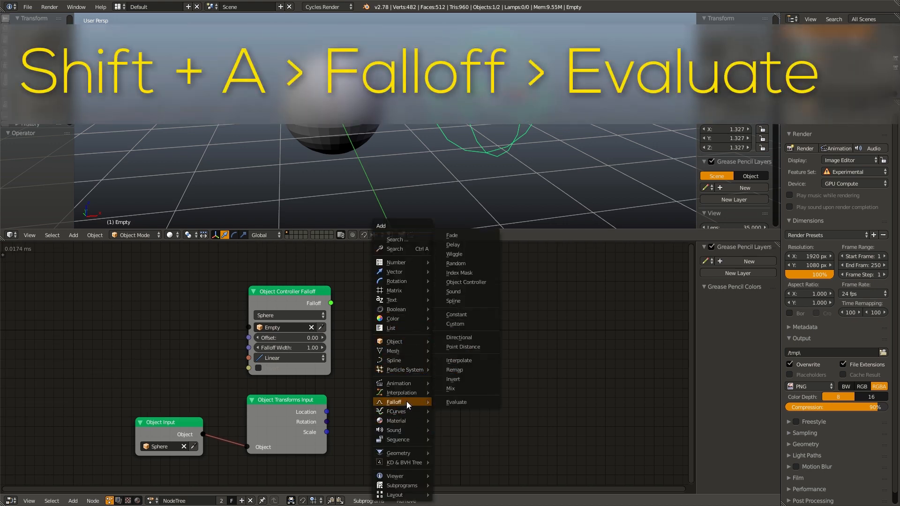
# Add an Evaluate Falloff node fed by the Object Controller falloff, evaluating by Location.
pyautogui.click(456, 402)
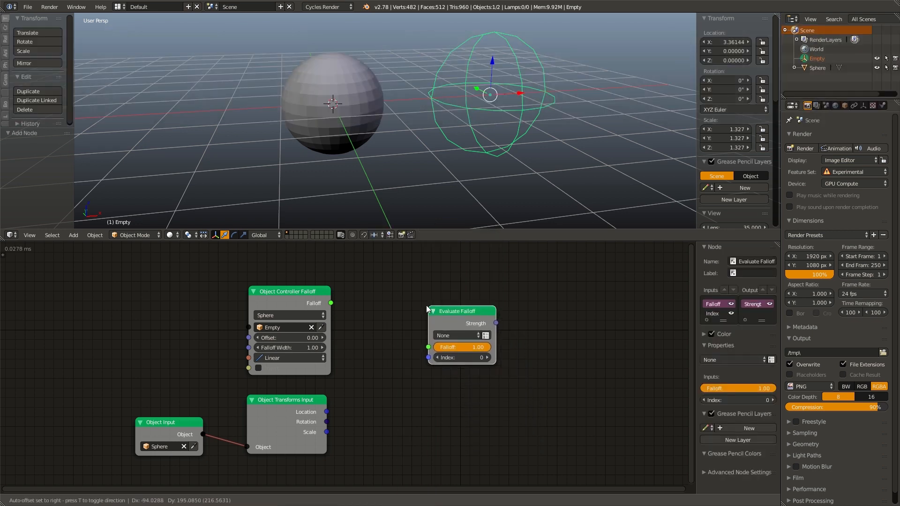
pyautogui.moveTo(330, 304); pyautogui.dragTo(428, 362)
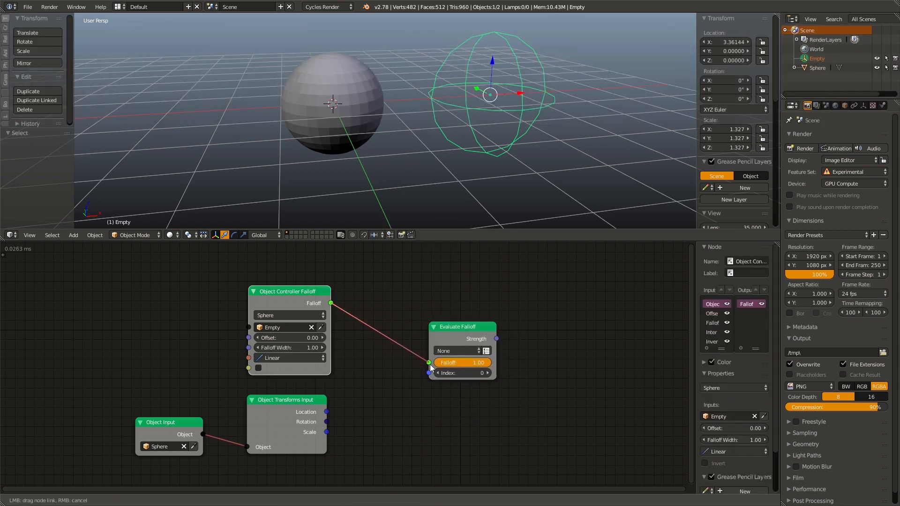
pyautogui.click(459, 351)
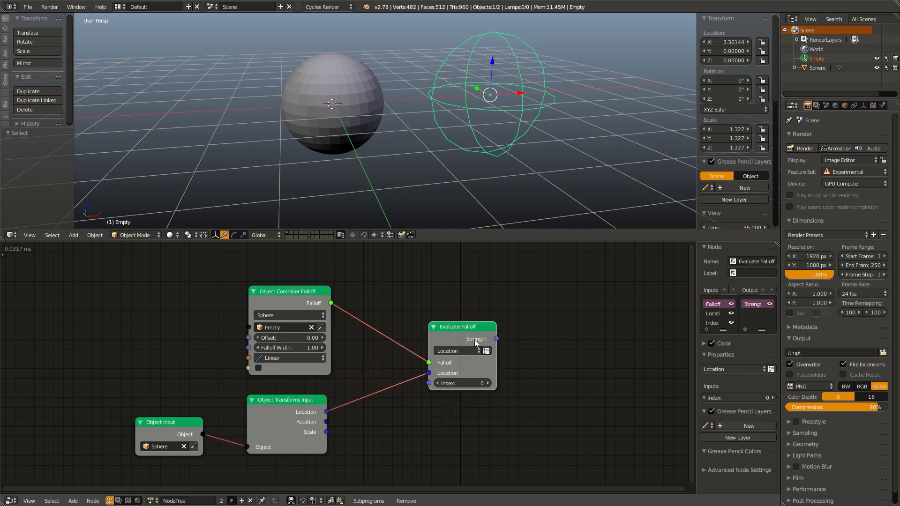
# Adjust the controller offset and width while a Viewer shows the evaluated strength (0.39514).
pyautogui.press('w')
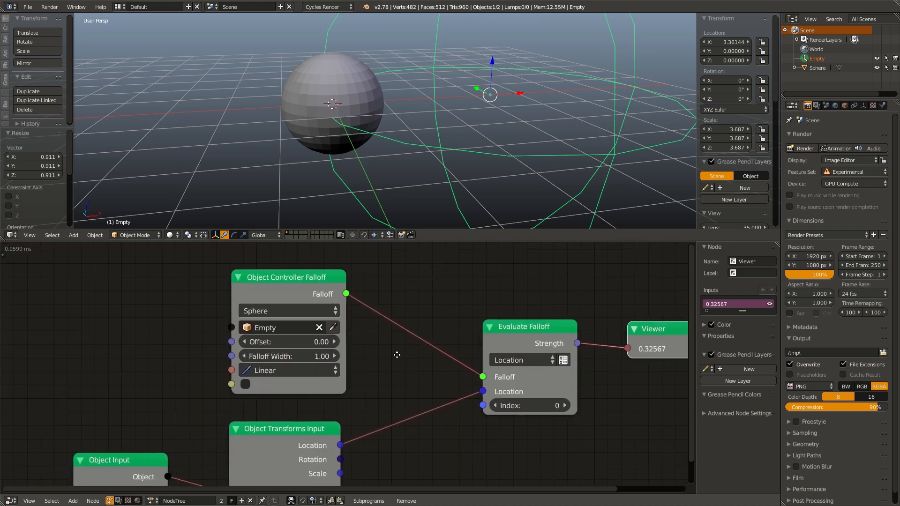
pyautogui.moveTo(276, 342); pyautogui.dragTo(307, 342)
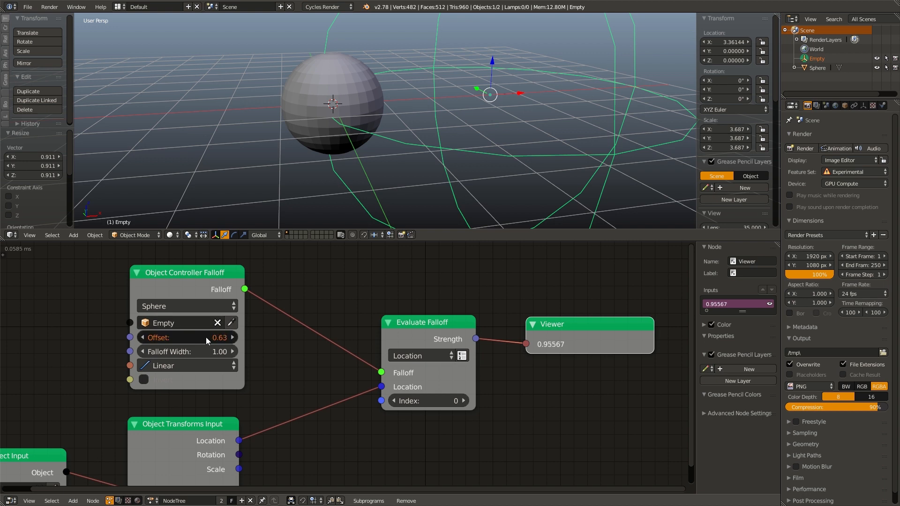
pyautogui.moveTo(221, 338); pyautogui.dragTo(195, 338)
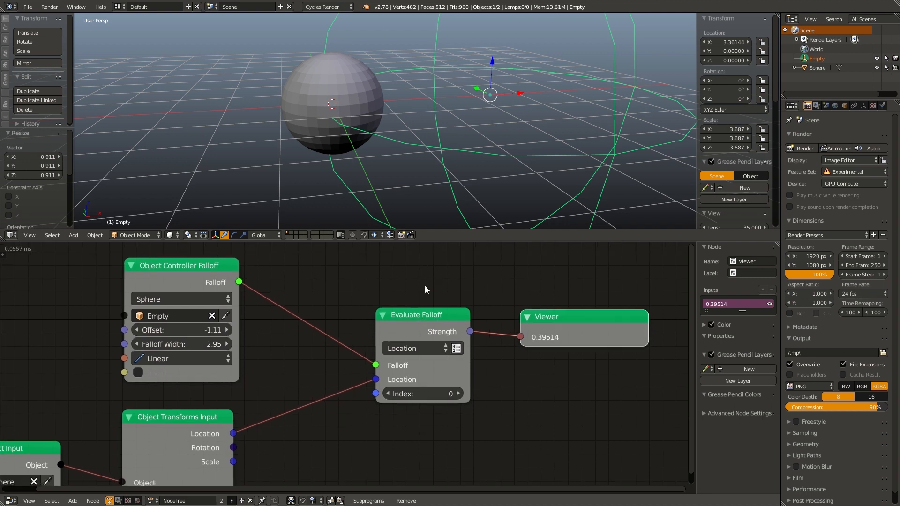
pyautogui.moveTo(238, 282); pyautogui.dragTo(321, 263)
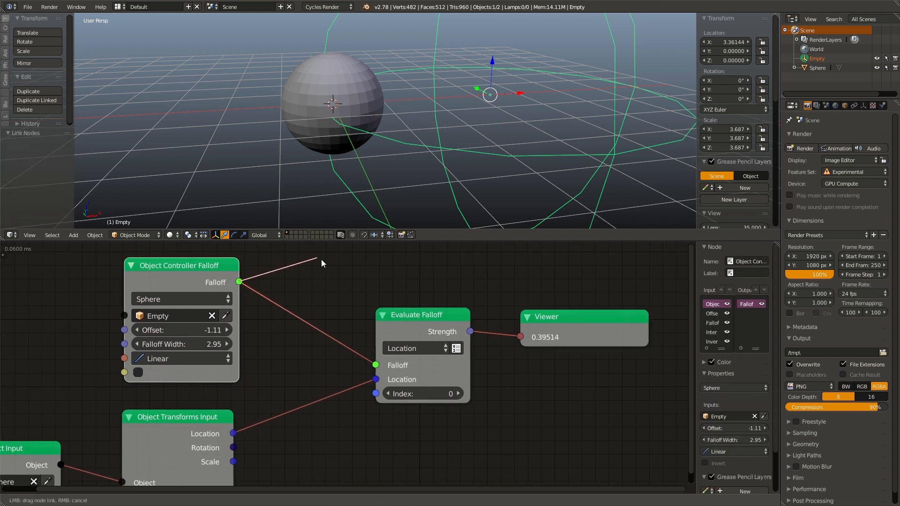